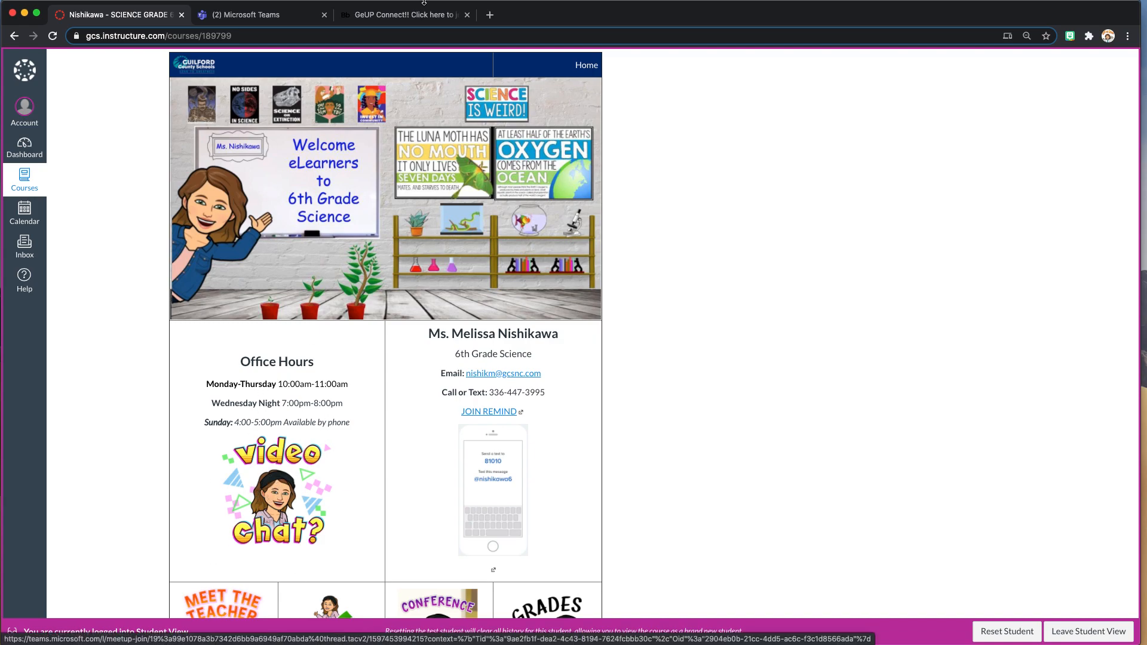
# Step: Bring up the link options for the Meet the Principal session on the GeUP Connect schedule
pyautogui.click(407, 15)
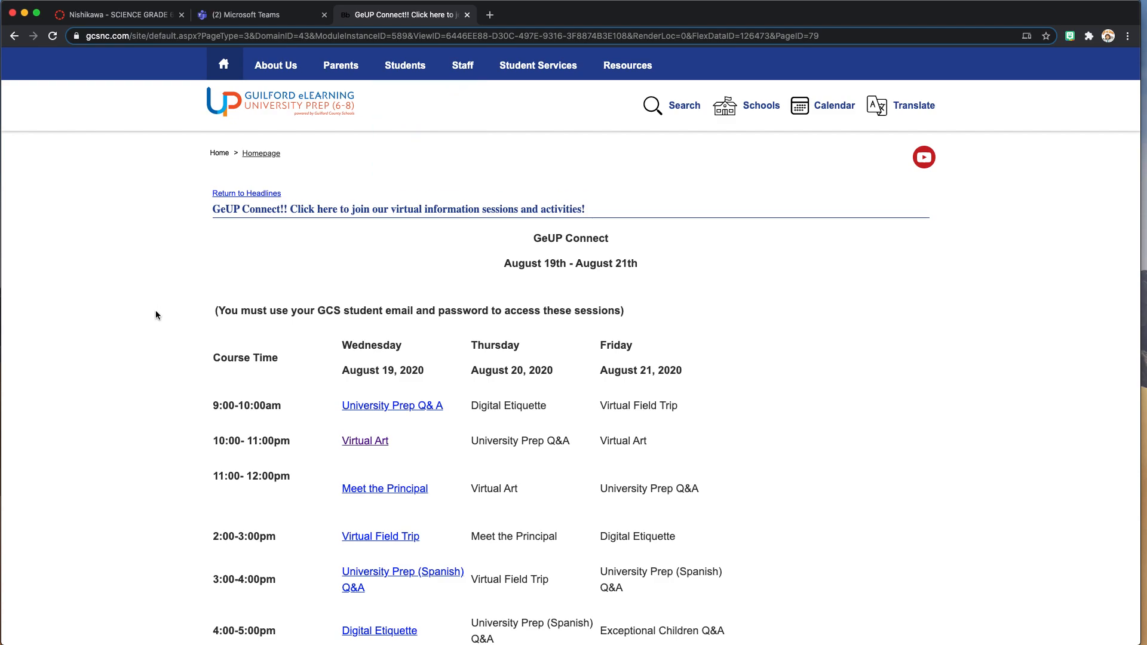
pyautogui.moveTo(192, 354)
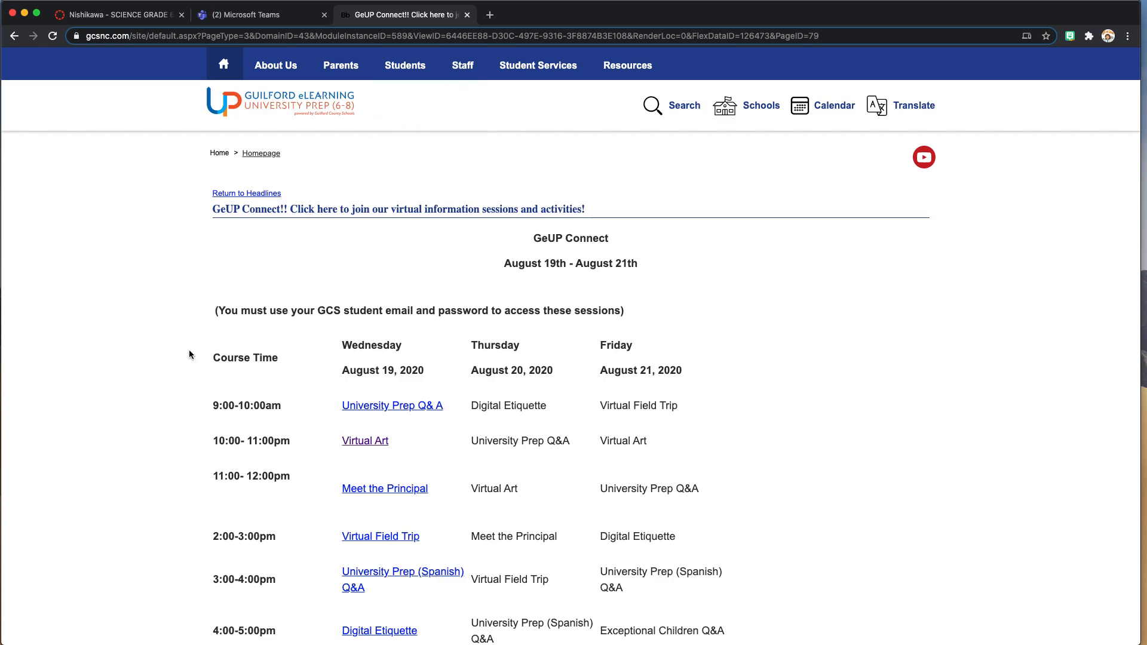
pyautogui.moveTo(259, 446)
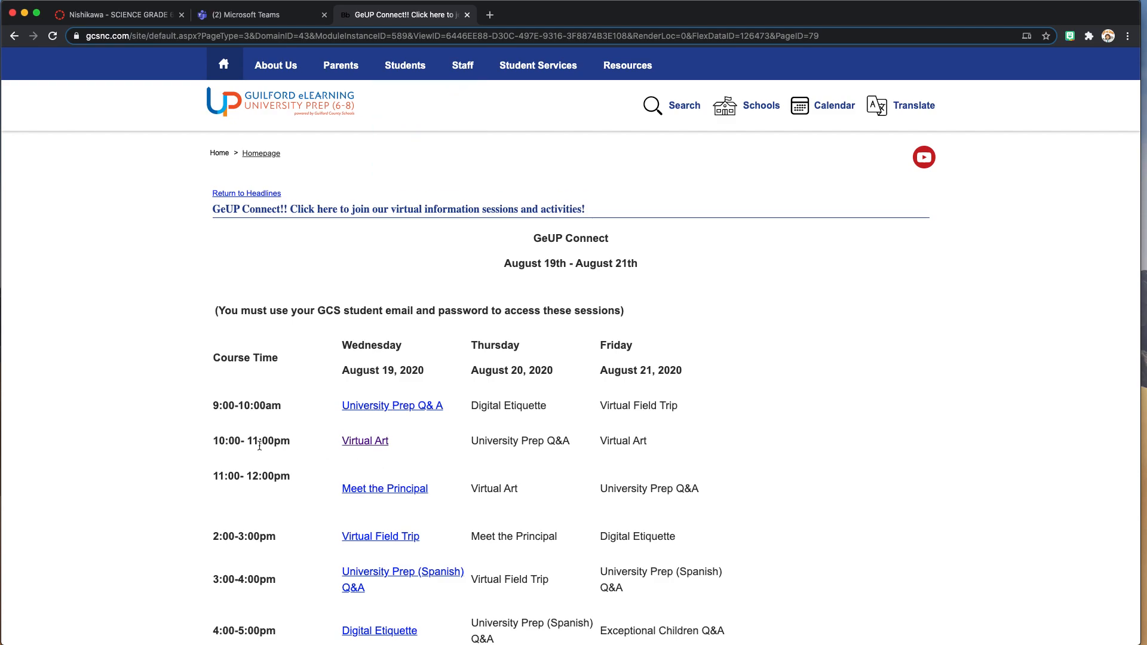
pyautogui.moveTo(365, 490)
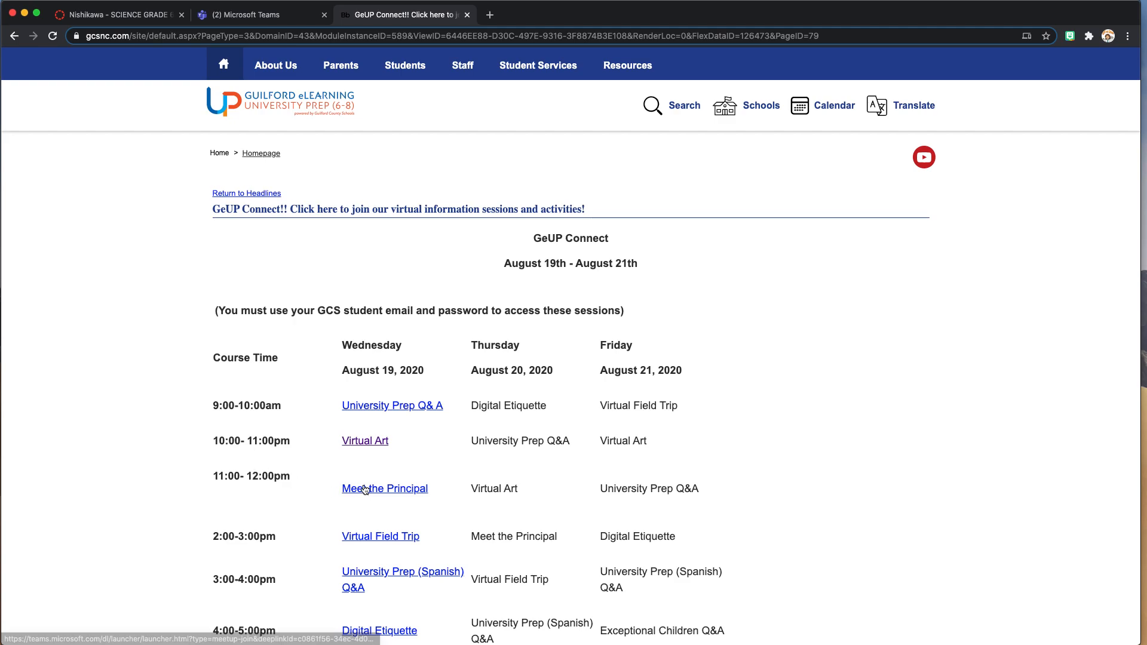
pyautogui.rightClick(366, 489)
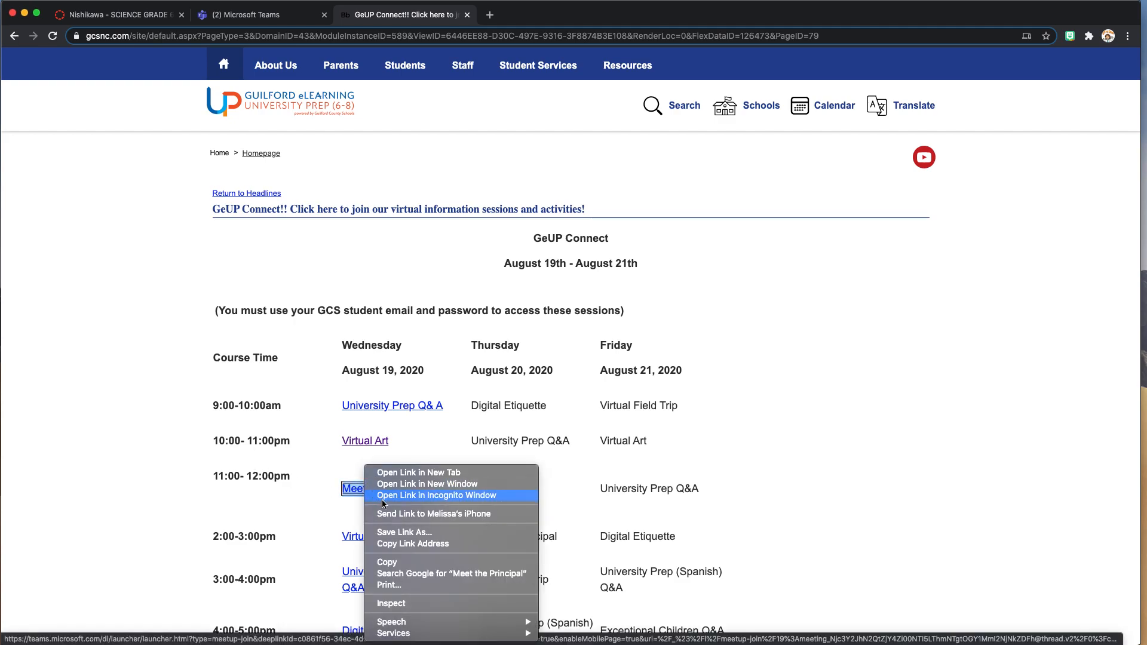
# Step: Join Meet the Principal as guest 'melis' in an incognito window, then dismiss the org-only refusal
pyautogui.click(437, 496)
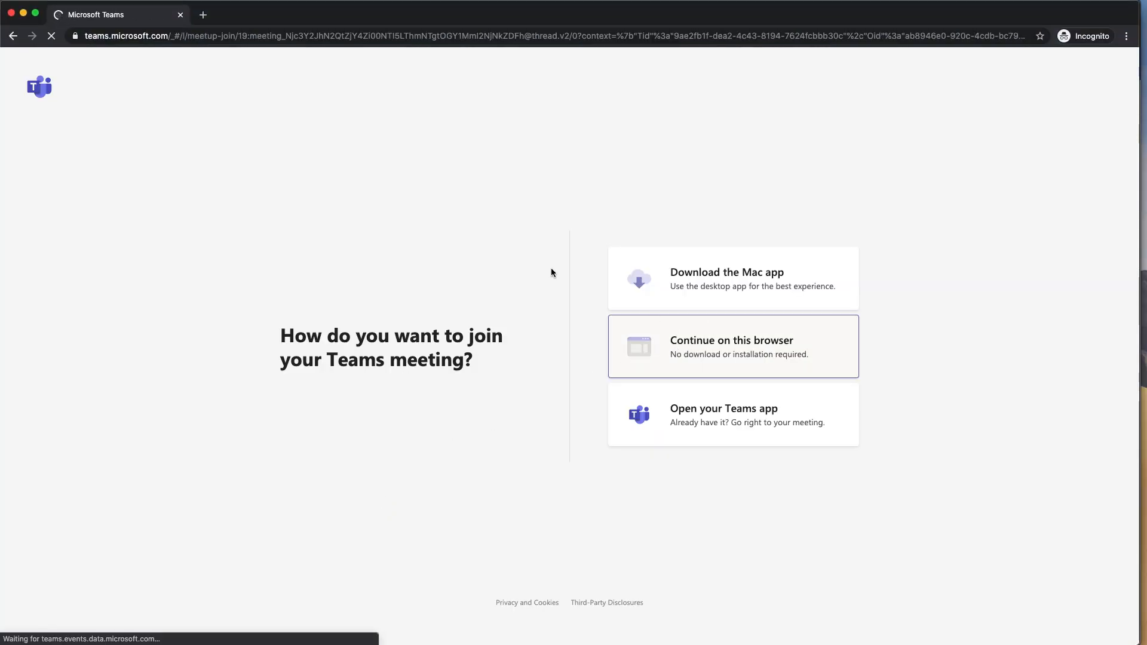
pyautogui.click(733, 346)
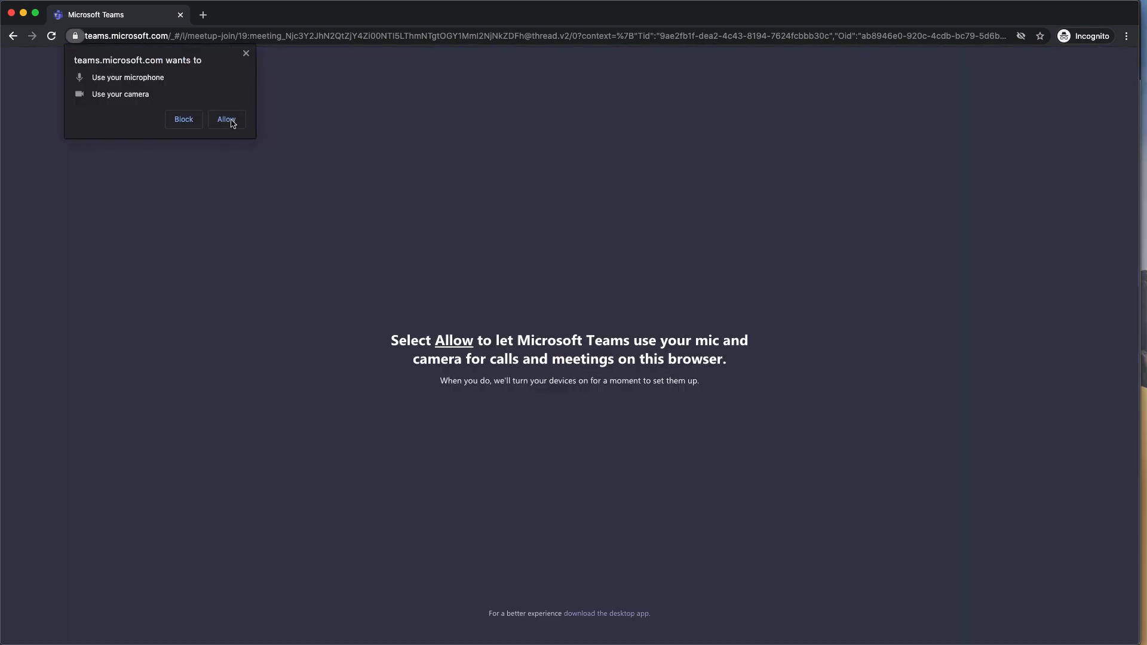
pyautogui.click(227, 119)
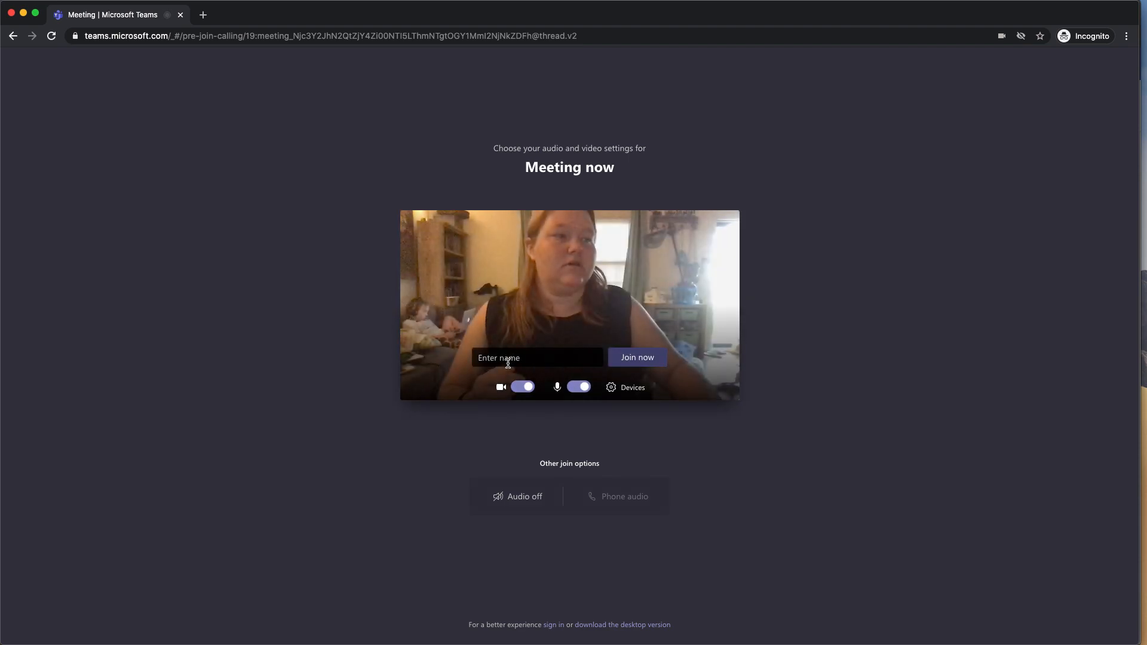
pyautogui.write('melis')
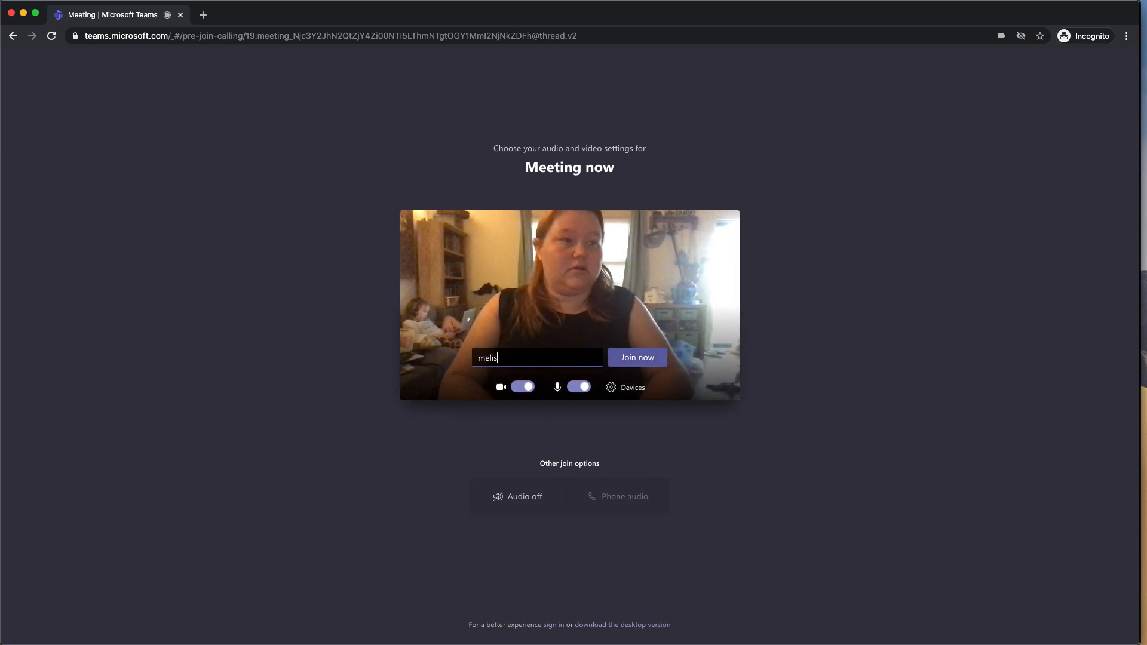
pyautogui.click(637, 357)
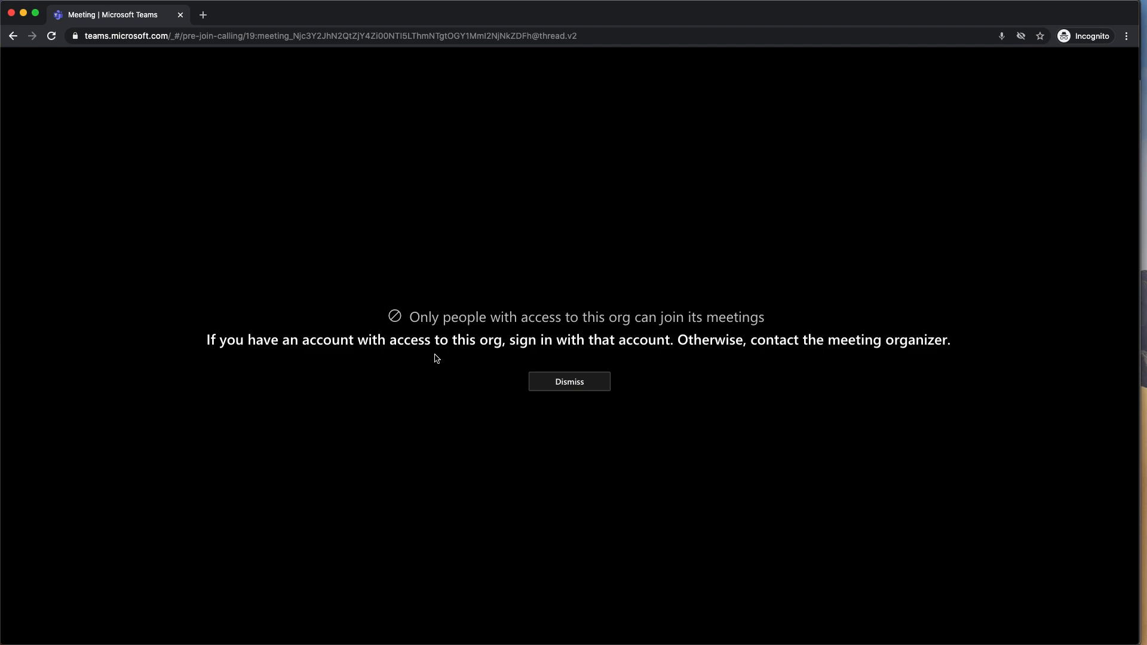
pyautogui.moveTo(621, 433)
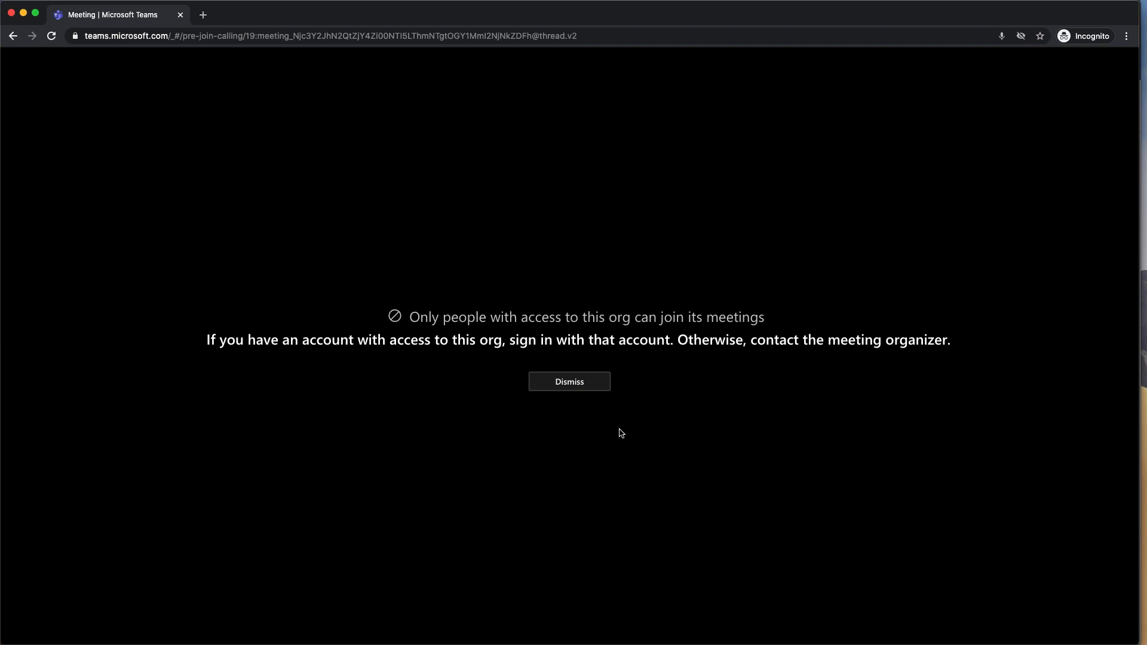
pyautogui.click(570, 381)
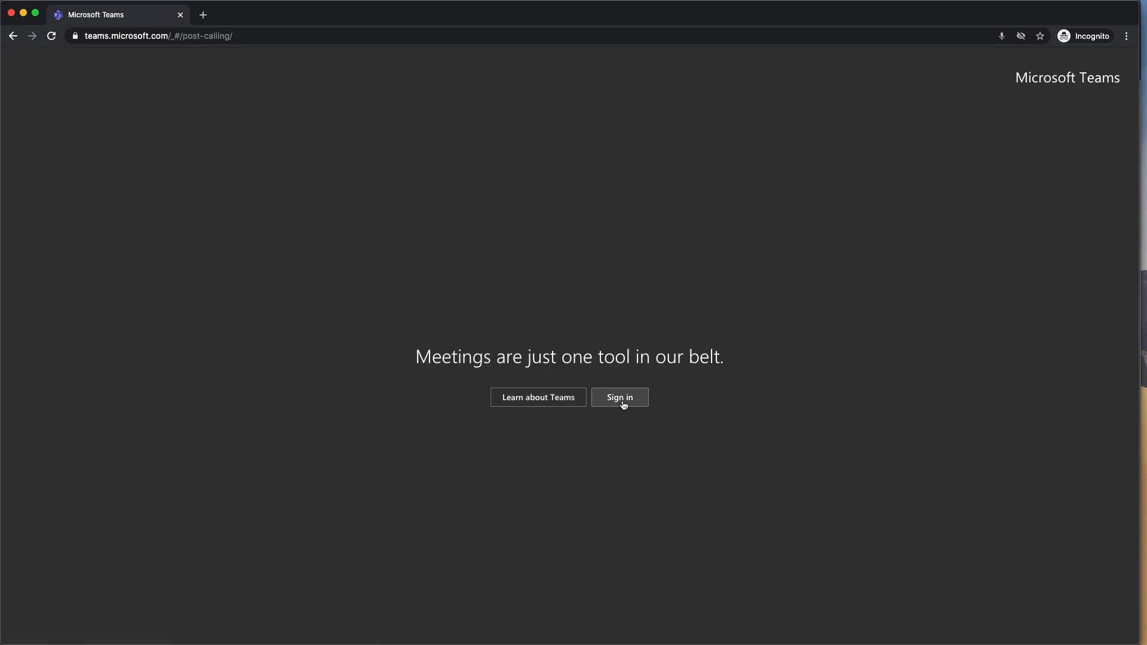
pyautogui.click(620, 397)
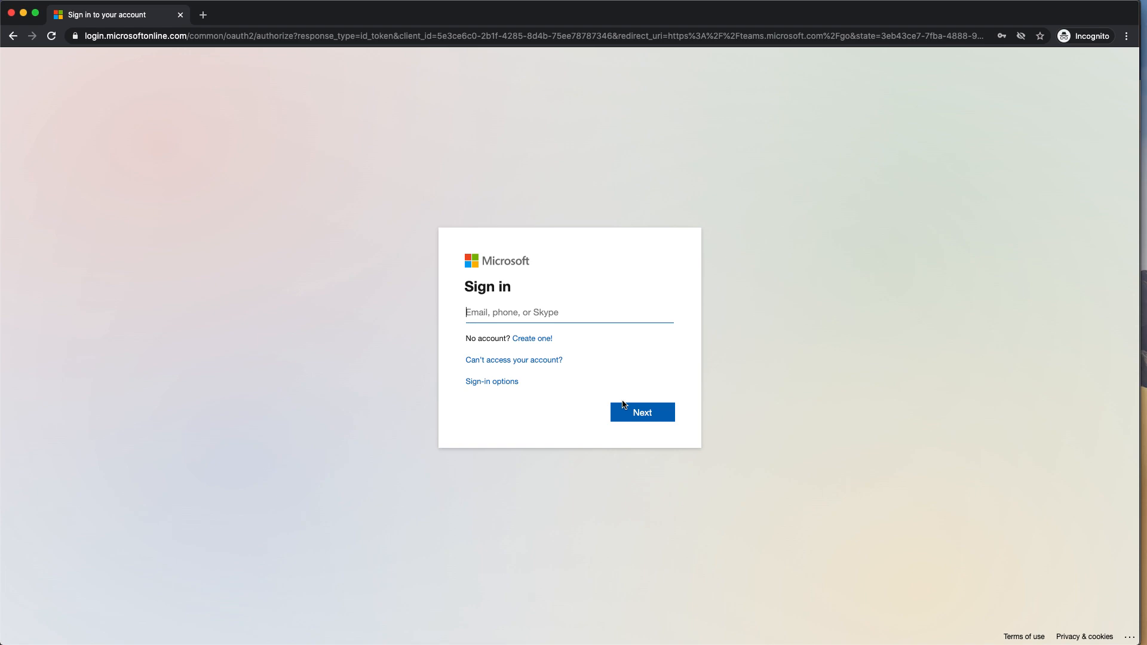
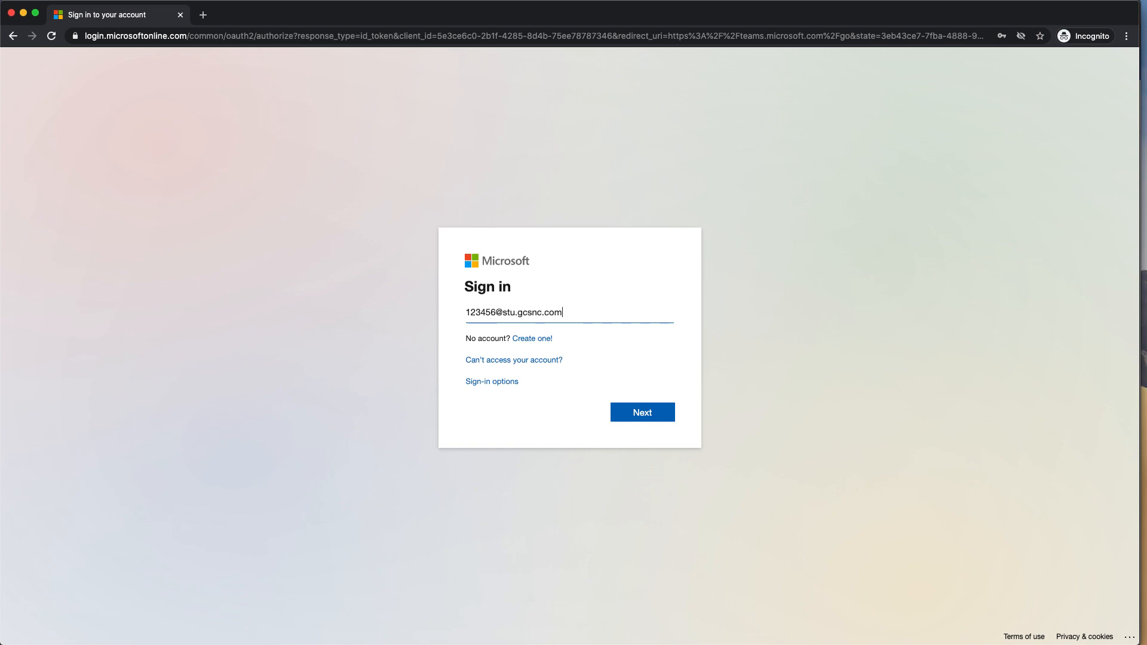
pyautogui.click(643, 413)
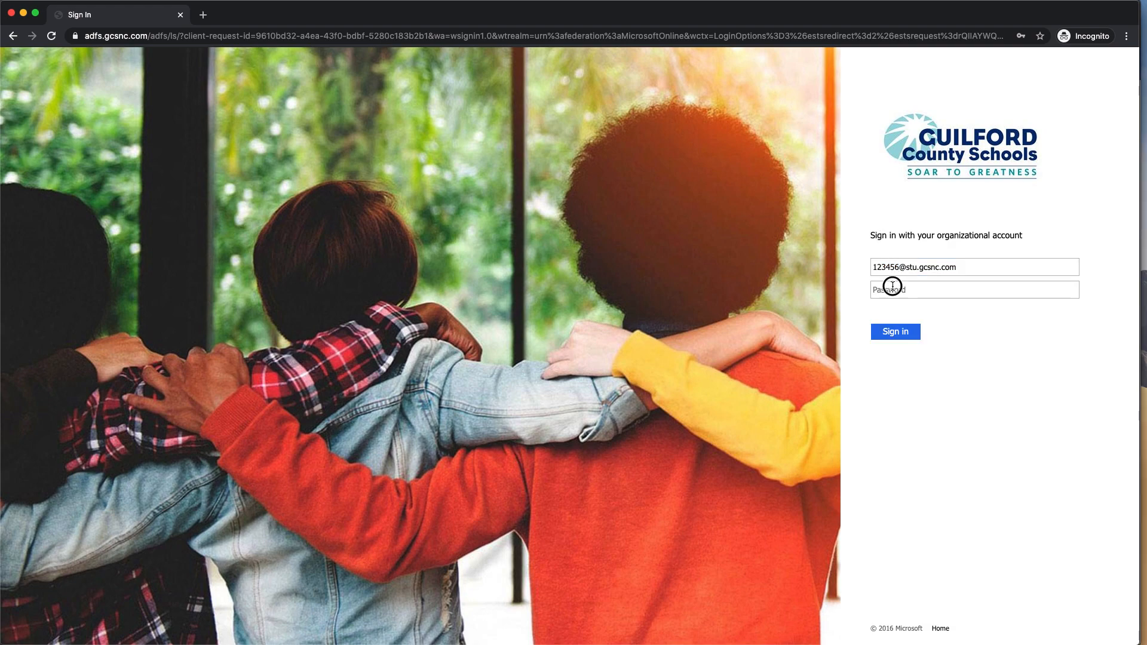
pyautogui.moveTo(893, 209)
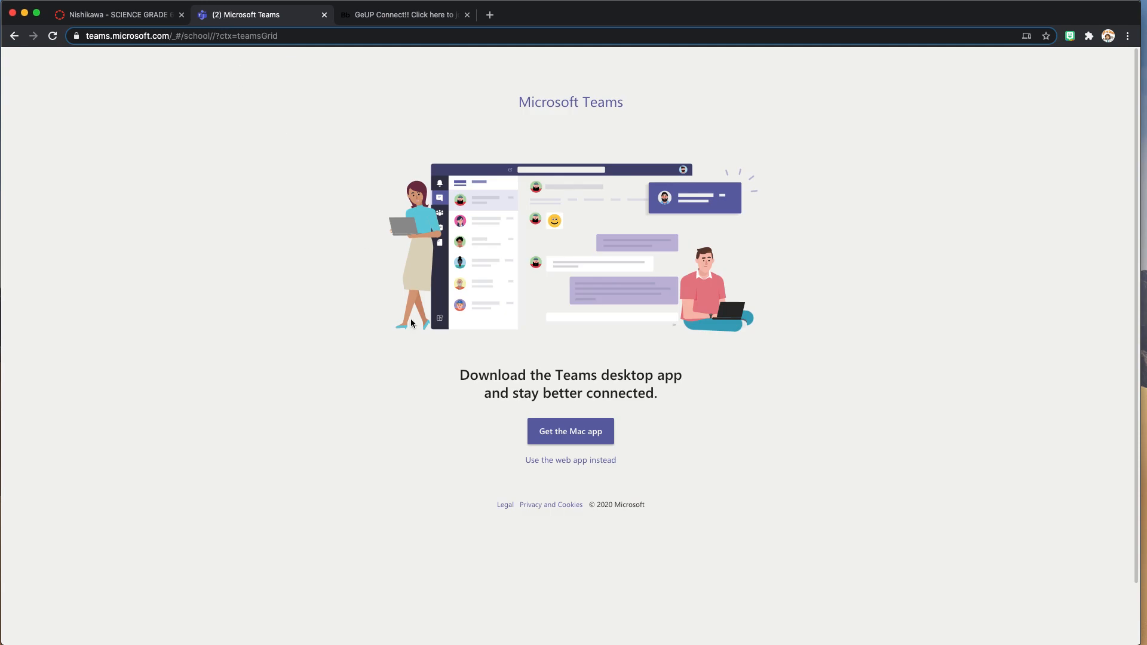
pyautogui.moveTo(721, 272)
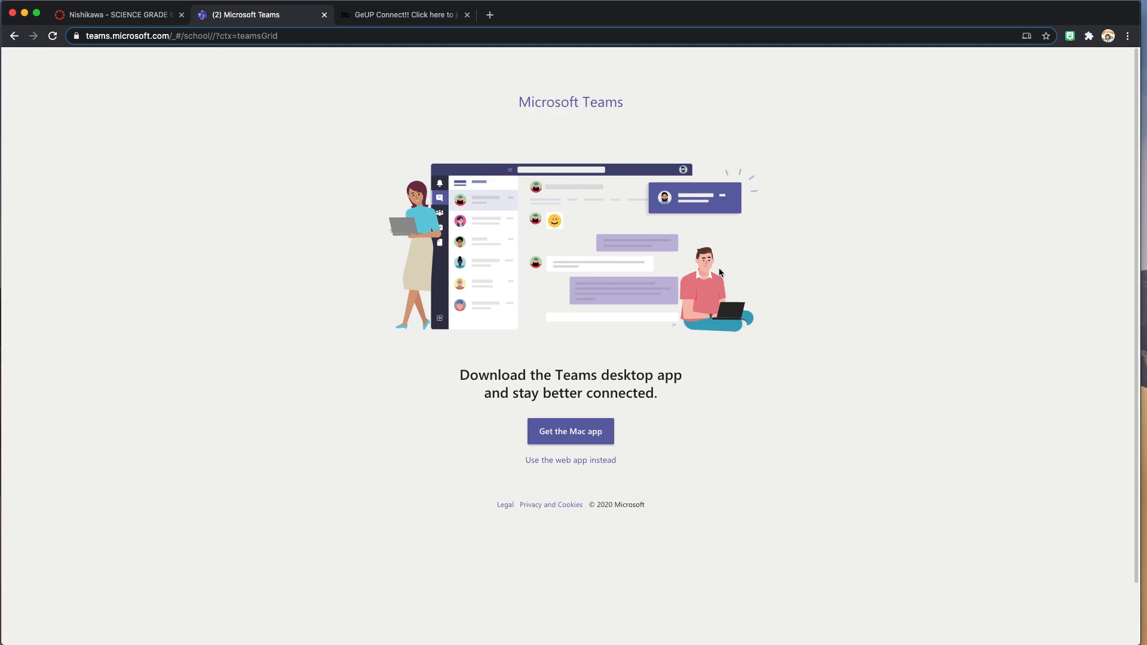
pyautogui.moveTo(655, 438)
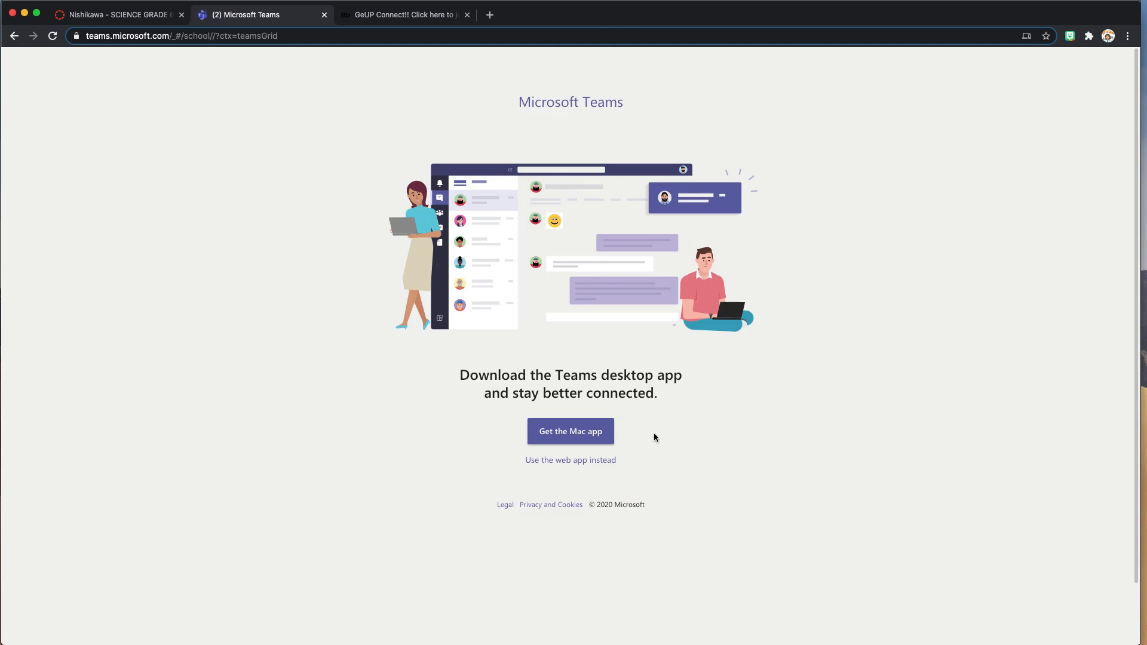
pyautogui.moveTo(539, 475)
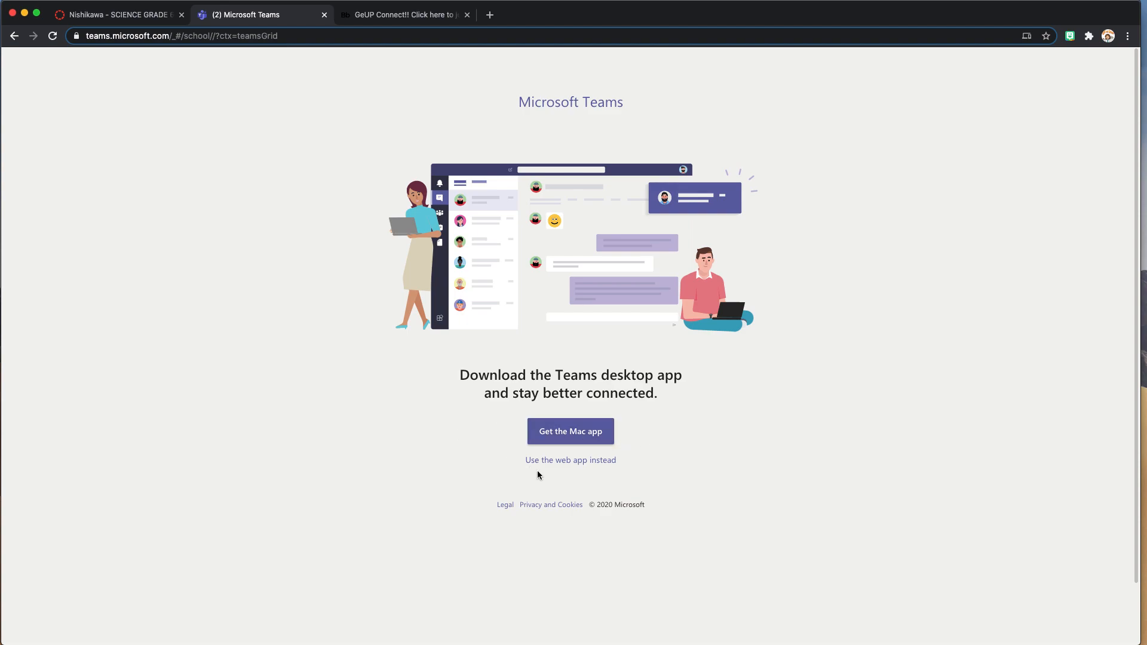
# Step: Continue in the Teams web app and reopen Meet the Principal from GeUP Connect to its pre-join screen
pyautogui.click(570, 460)
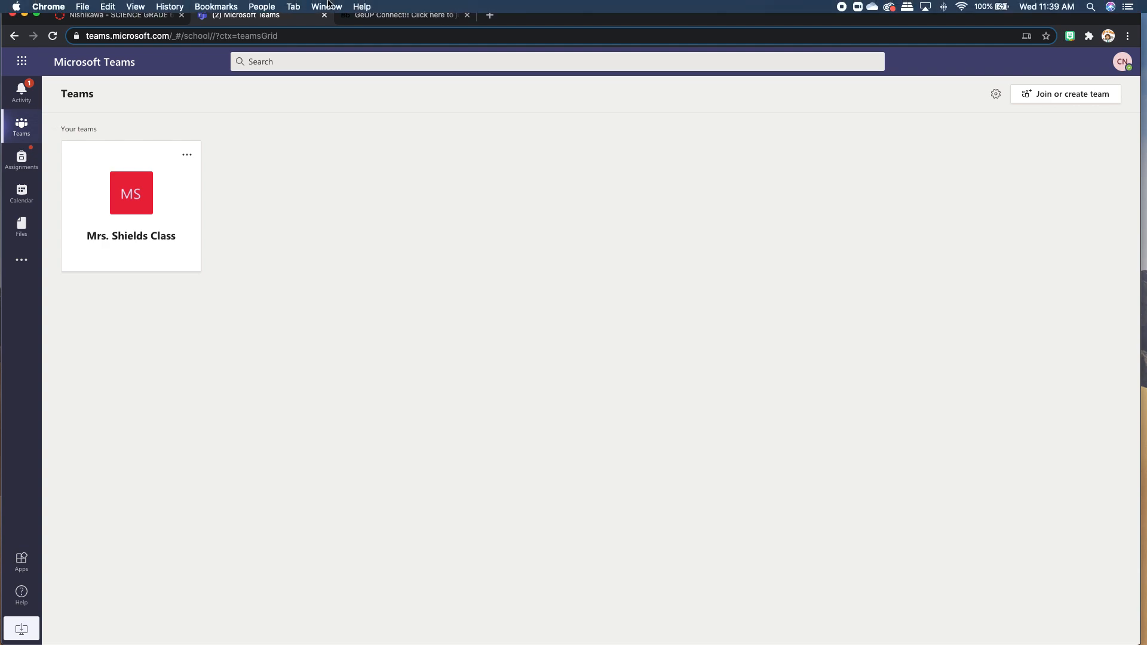
pyautogui.click(414, 14)
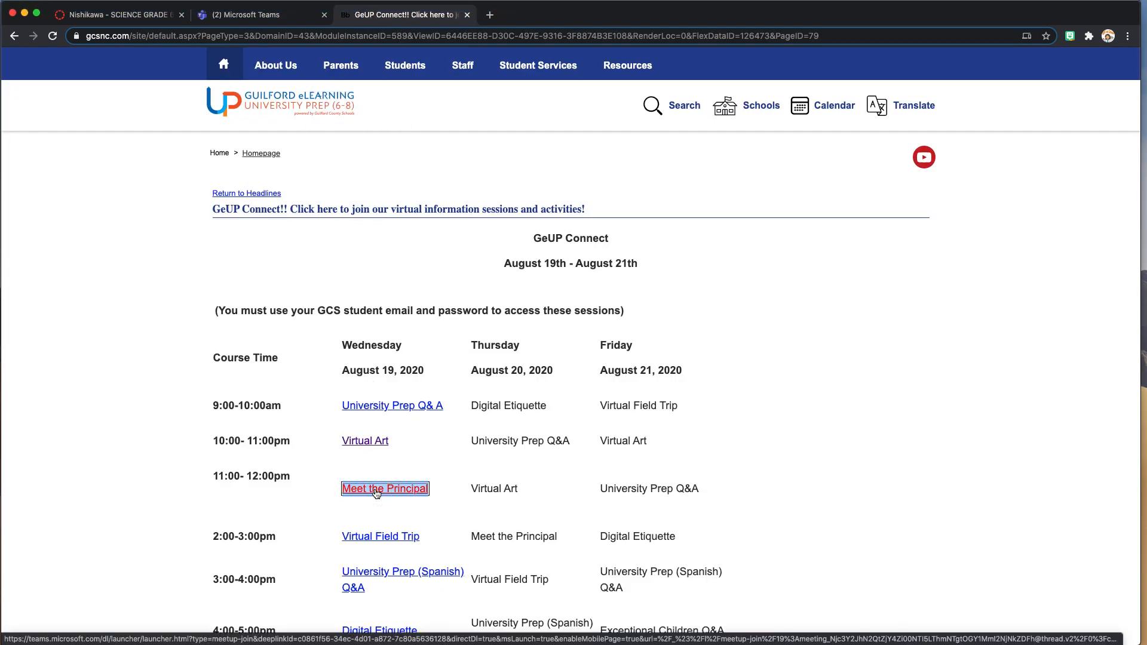
pyautogui.click(385, 489)
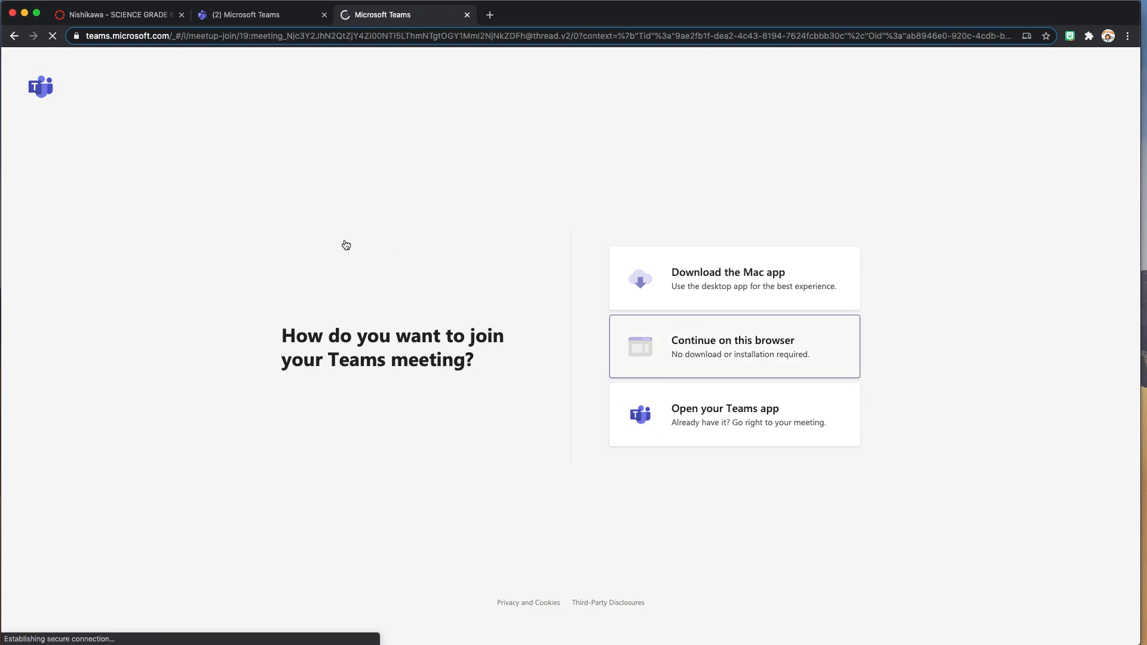
pyautogui.click(734, 346)
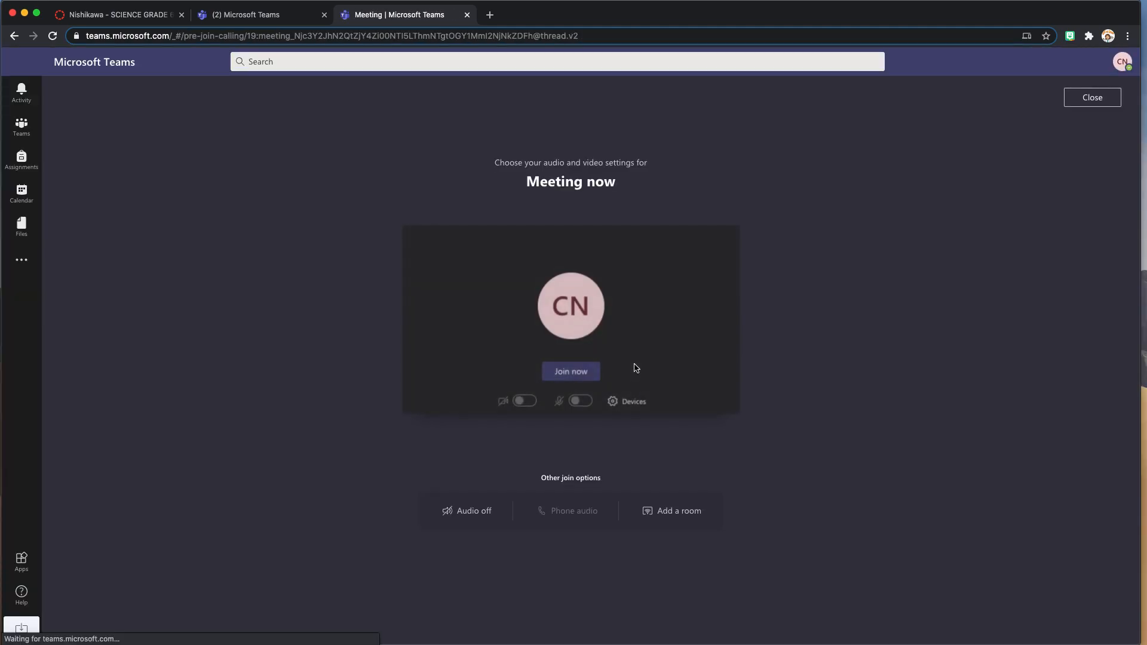
pyautogui.click(524, 401)
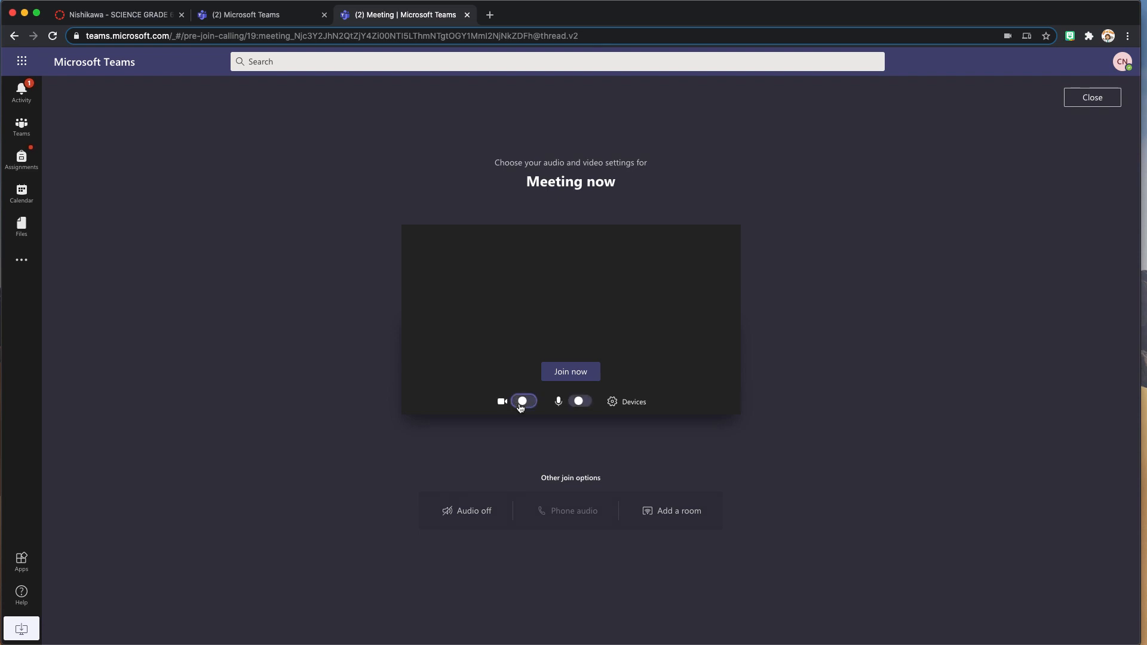
# Step: Switch both the camera and the microphone off on the pre-join screen
pyautogui.click(581, 401)
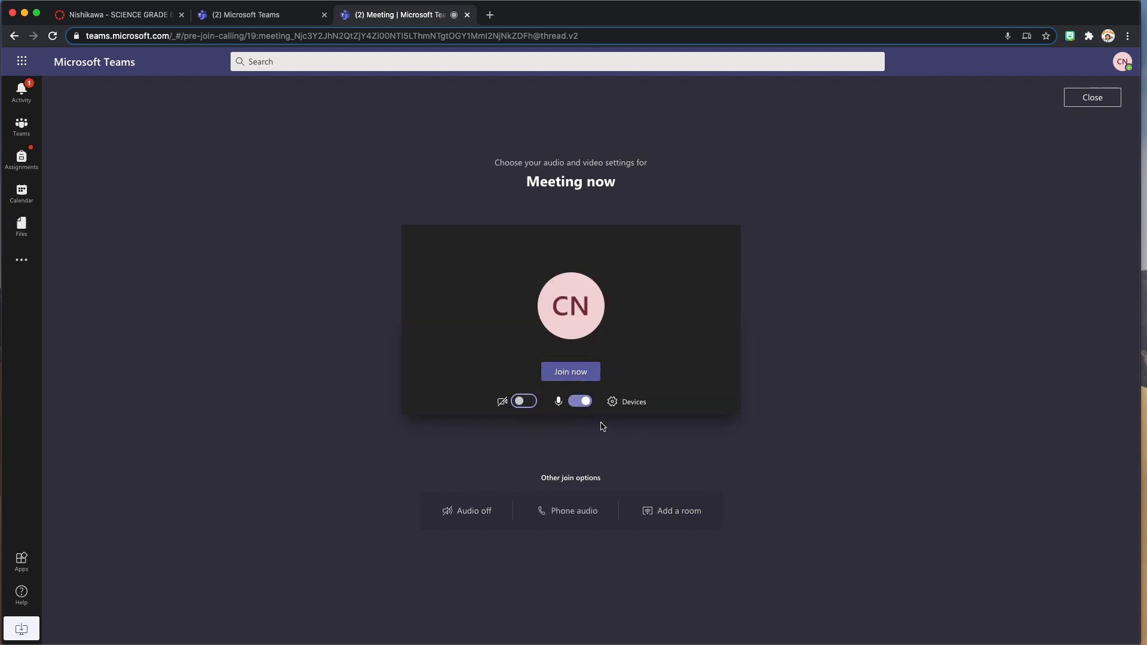
pyautogui.click(580, 401)
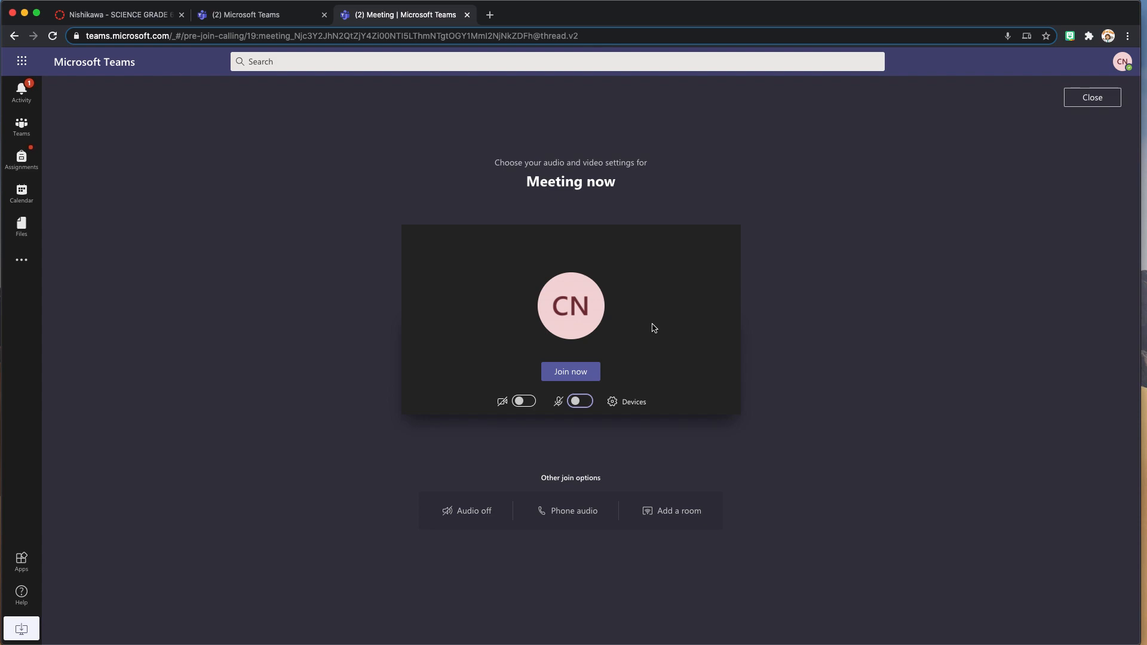
pyautogui.moveTo(818, 175)
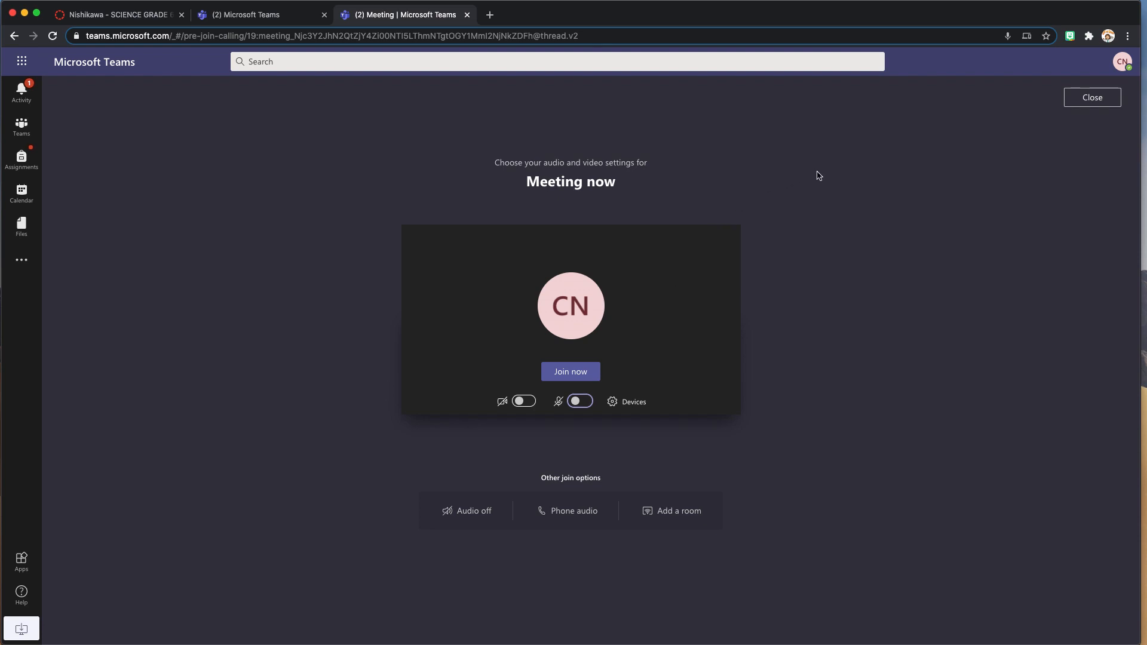